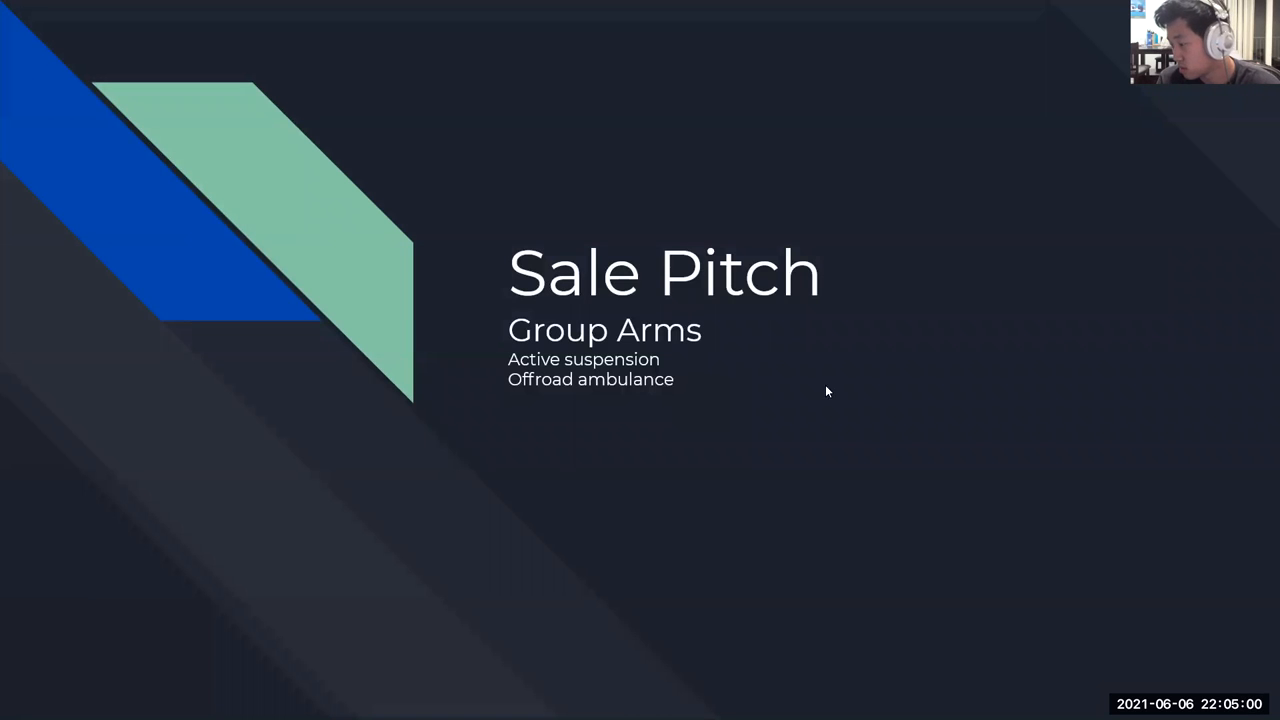
mouse_move(1176, 350)
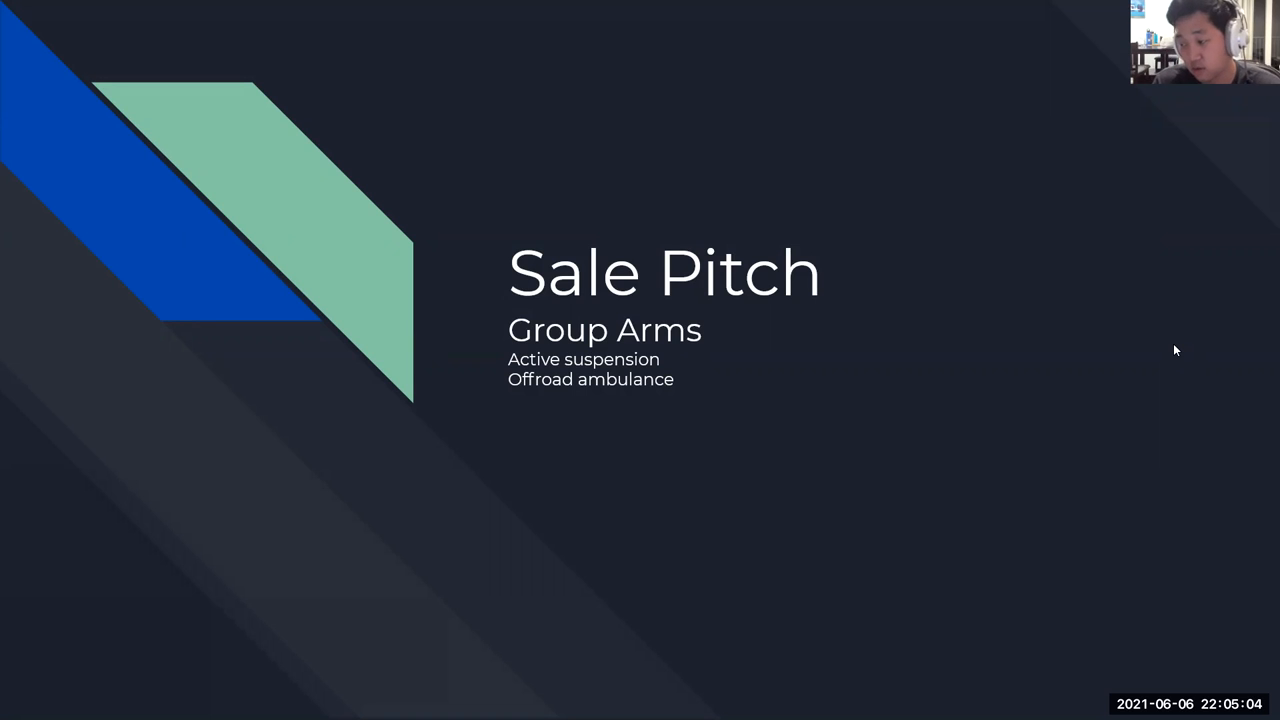
mouse_move(1260, 380)
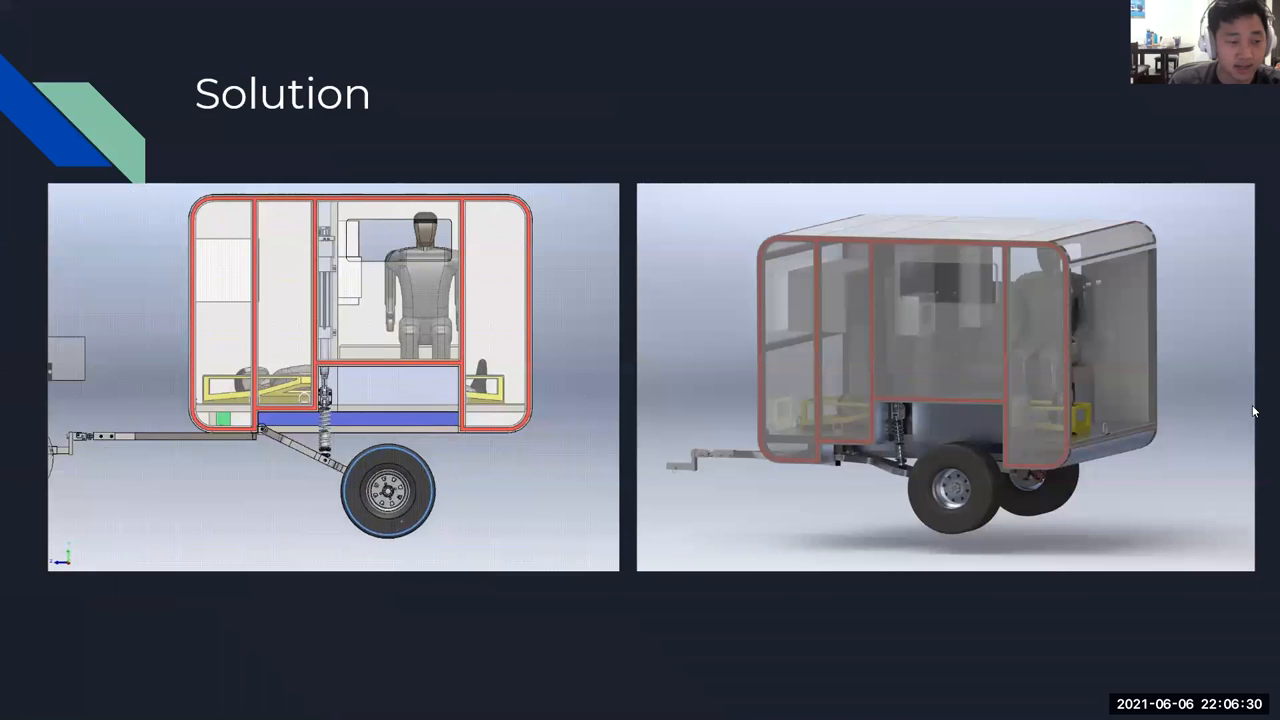
key(Right)
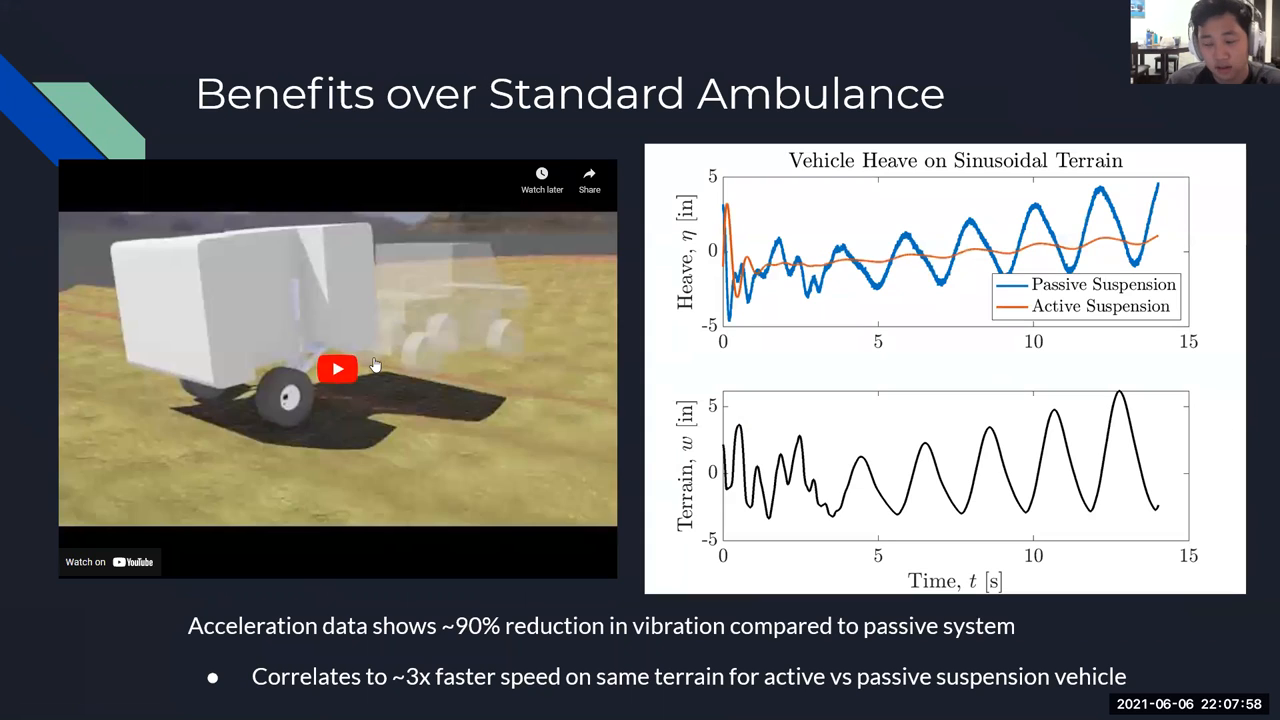
click(336, 368)
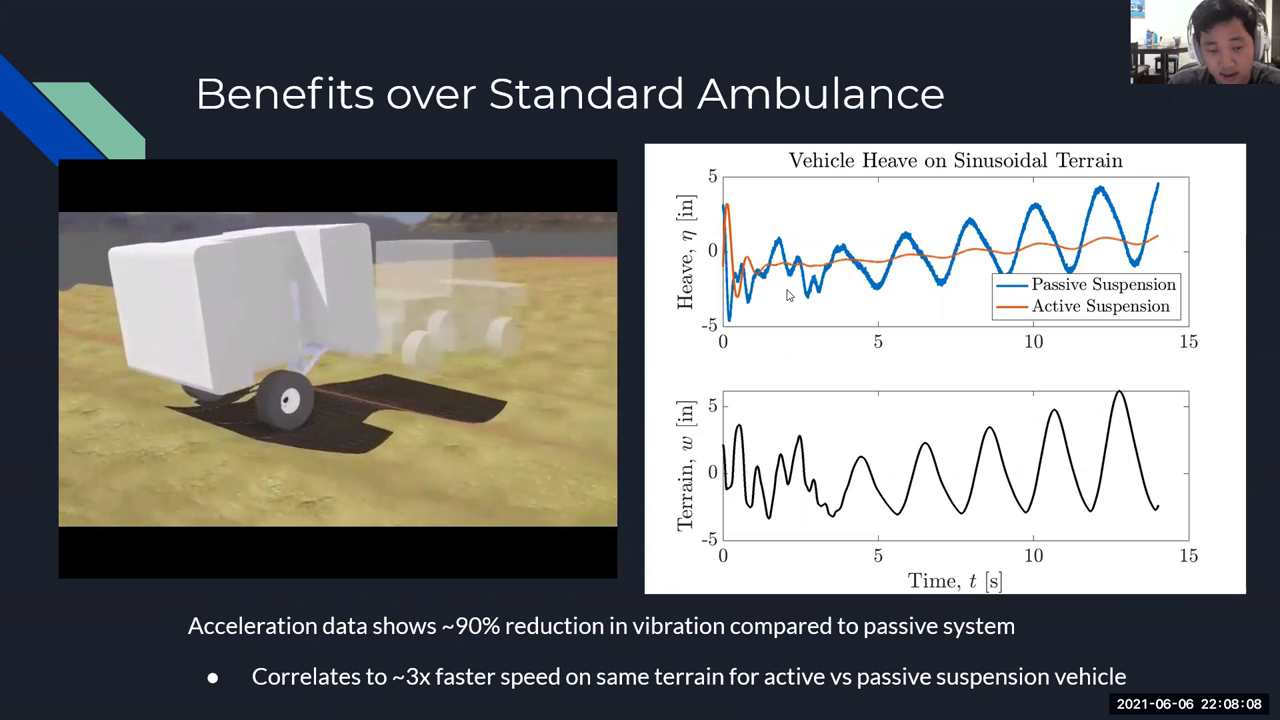
click(336, 370)
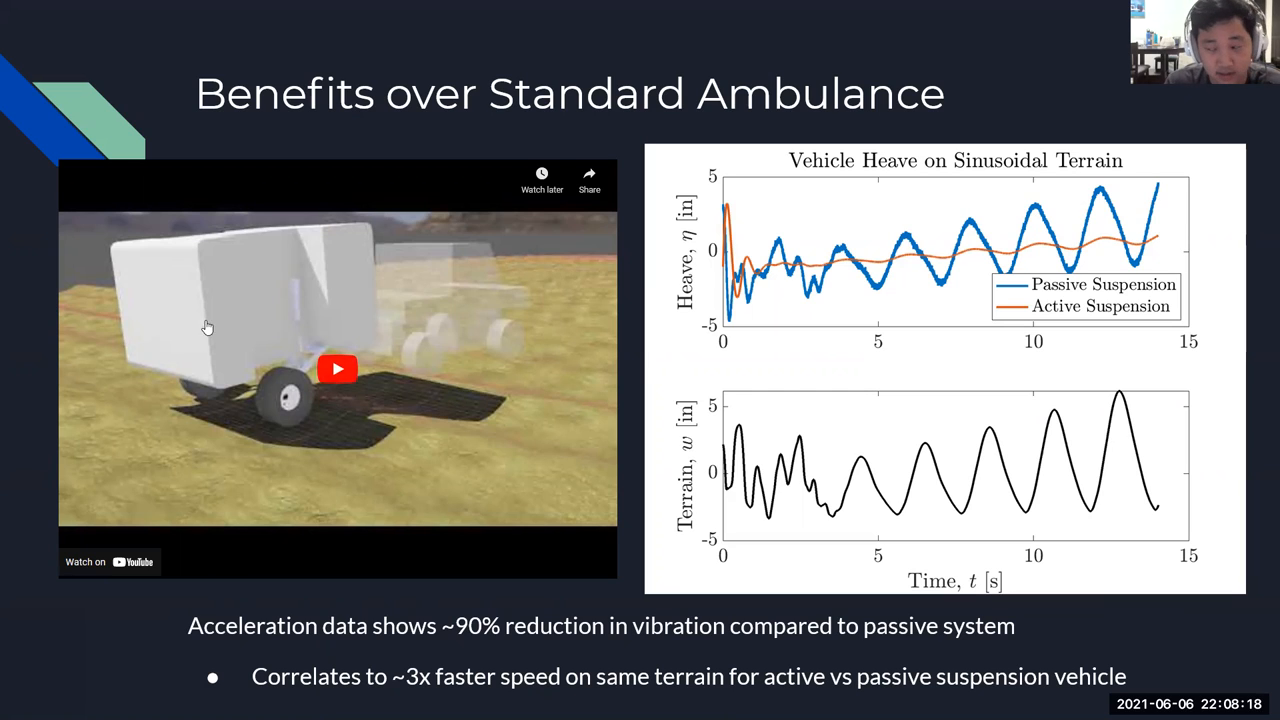
click(336, 368)
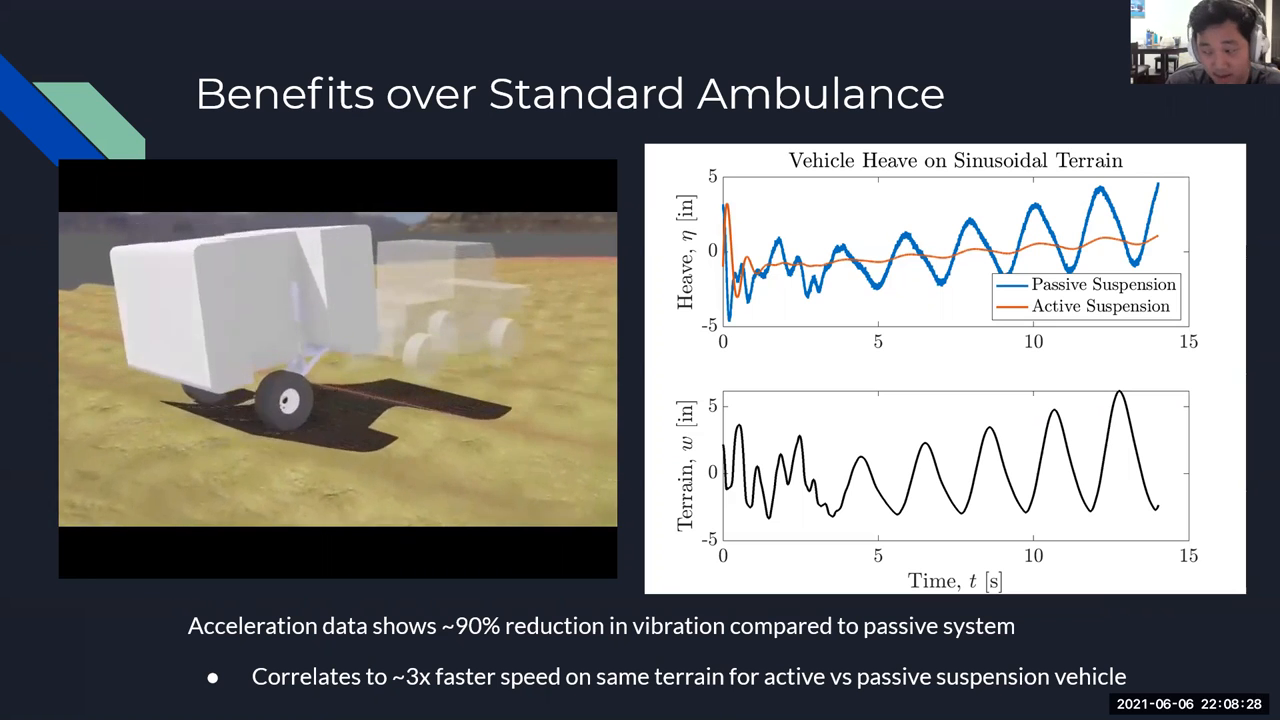
click(336, 368)
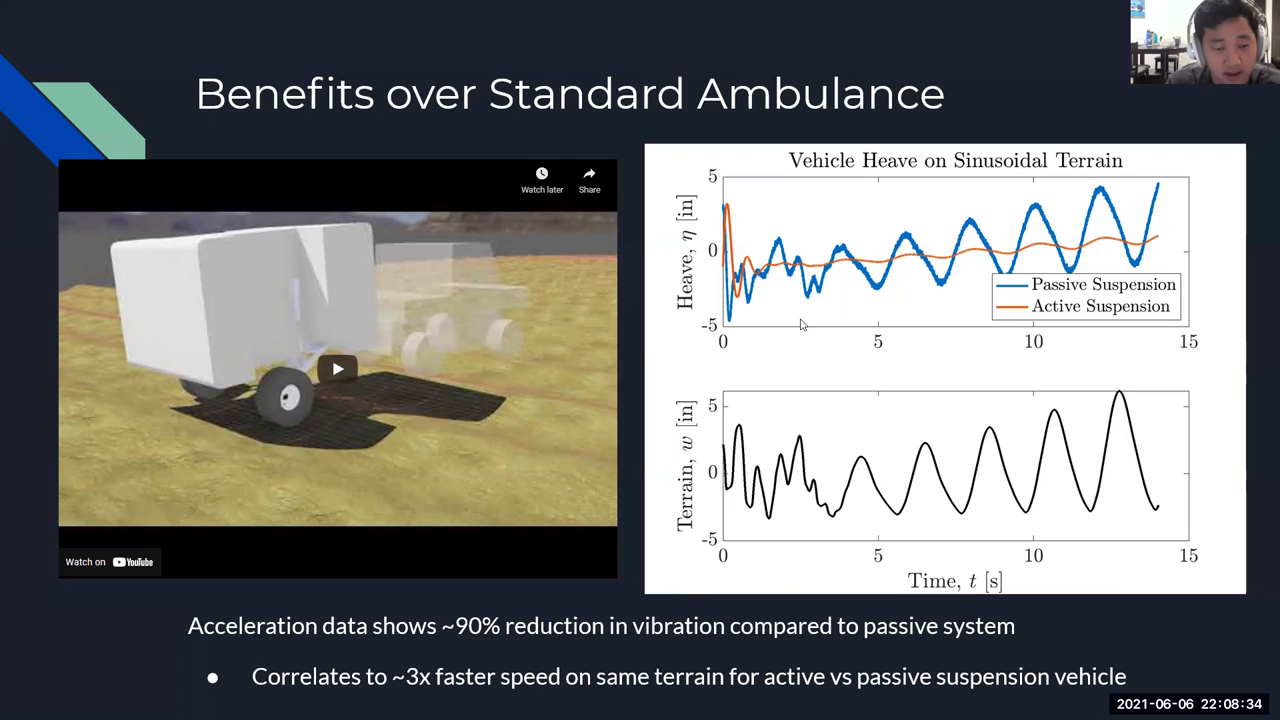
mouse_move(624, 210)
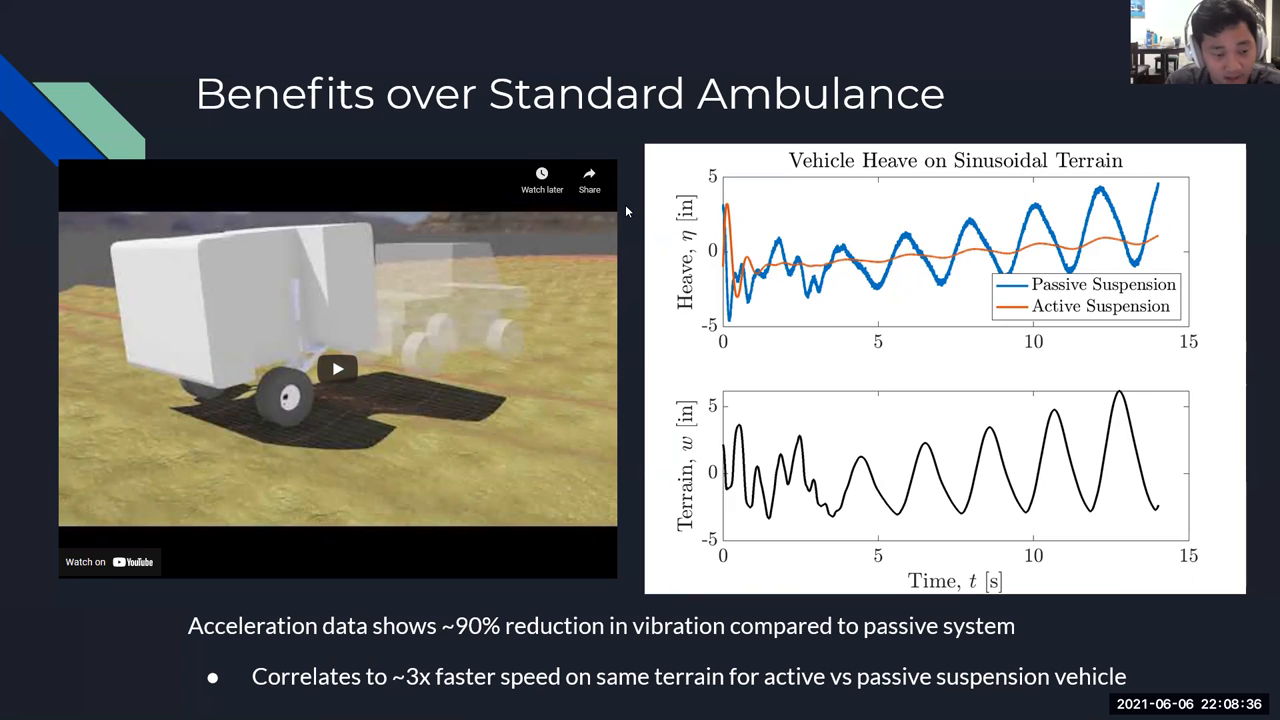